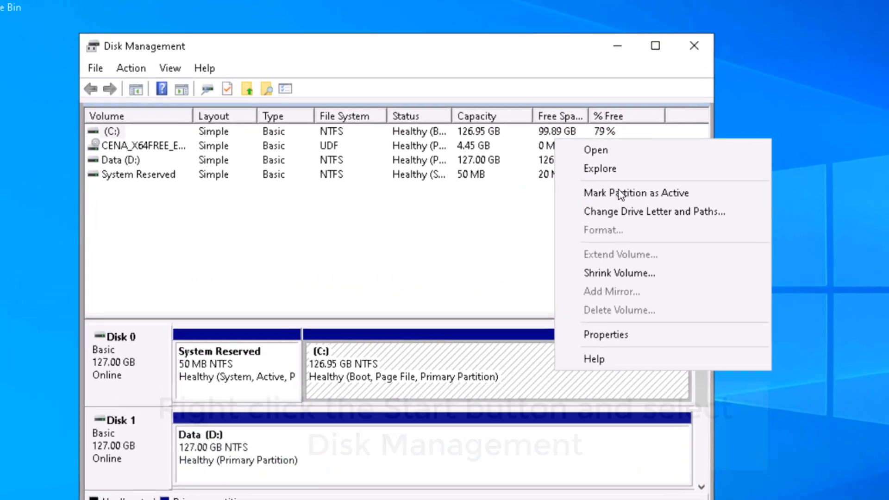
pyautogui.moveTo(619, 281)
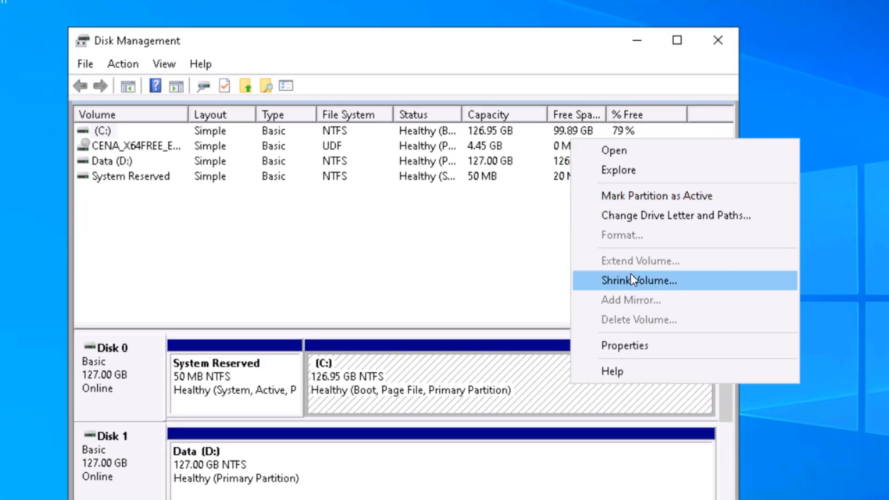
# - Shrink the C: volume by 1024 MB, leaving 1 GB unallocated on Disk 0
pyautogui.click(641, 280)
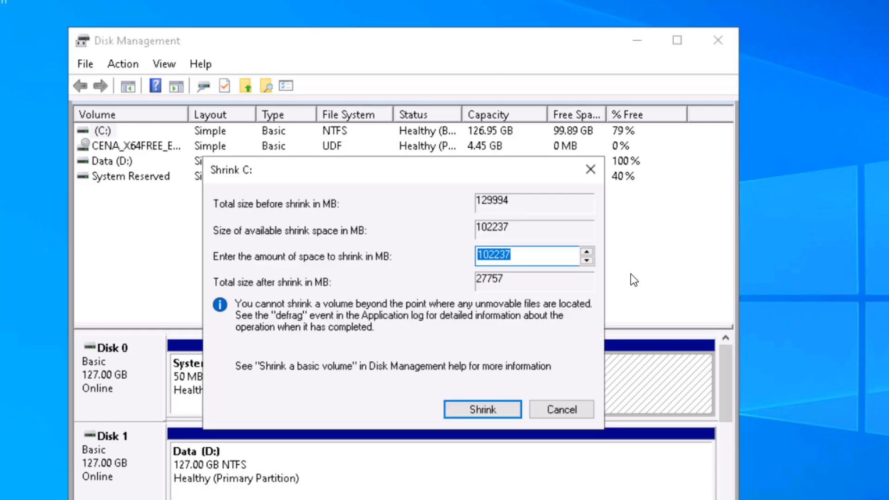
pyautogui.write('10')
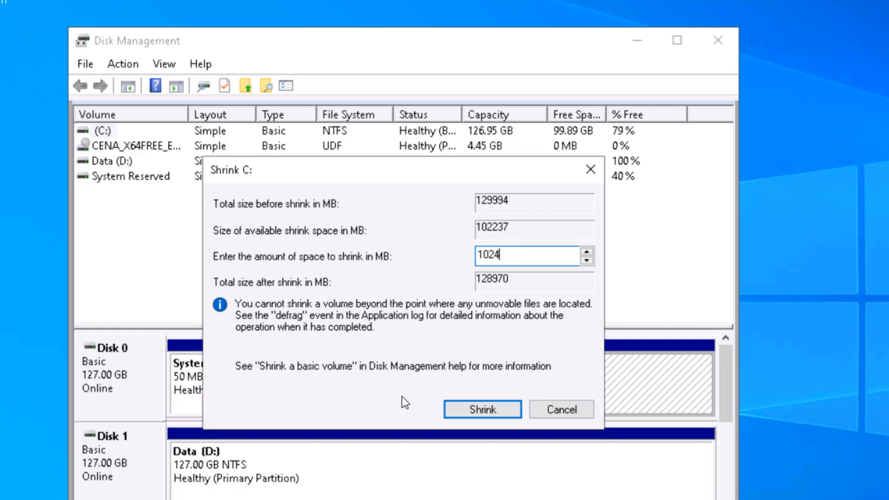
pyautogui.click(481, 408)
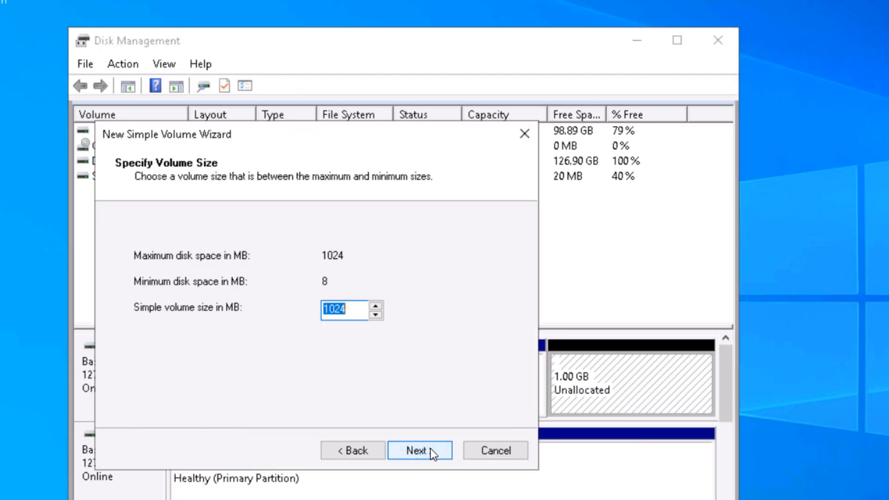
# - Create a 1024 MB NTFS simple volume labelled 'System Reserved' with no drive letter
pyautogui.click(419, 450)
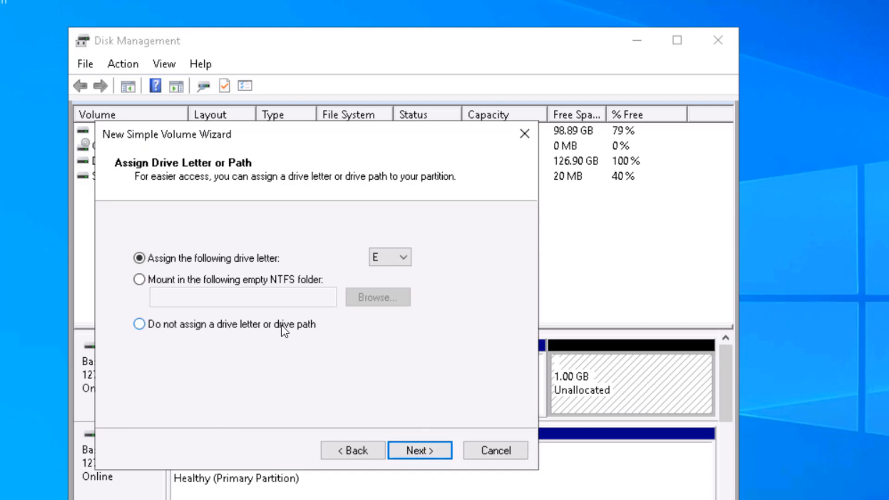
pyautogui.click(420, 450)
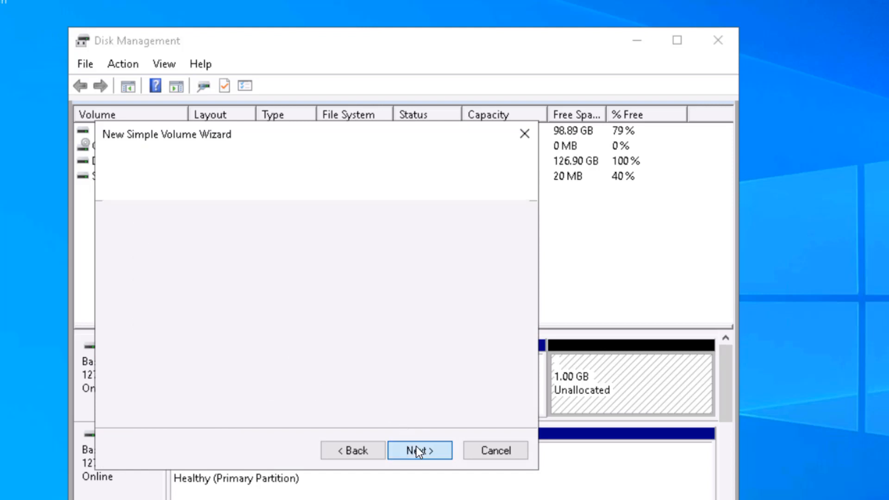
pyautogui.click(419, 450)
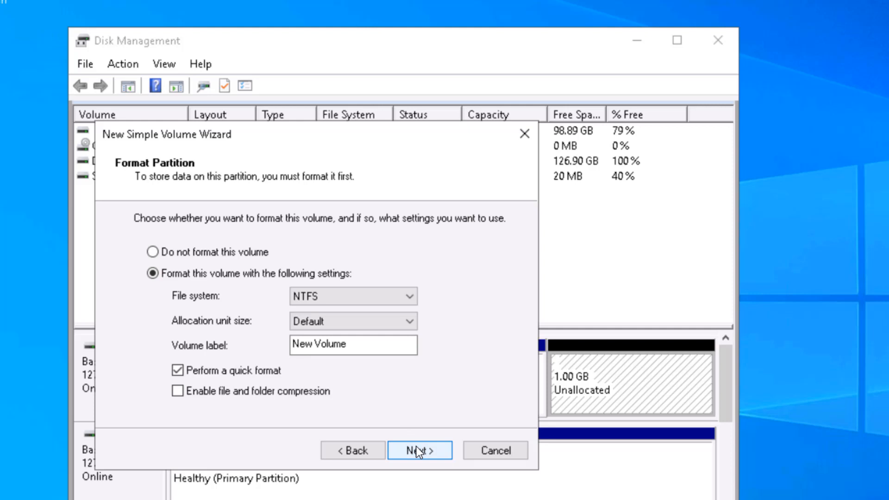
pyautogui.moveTo(420, 454)
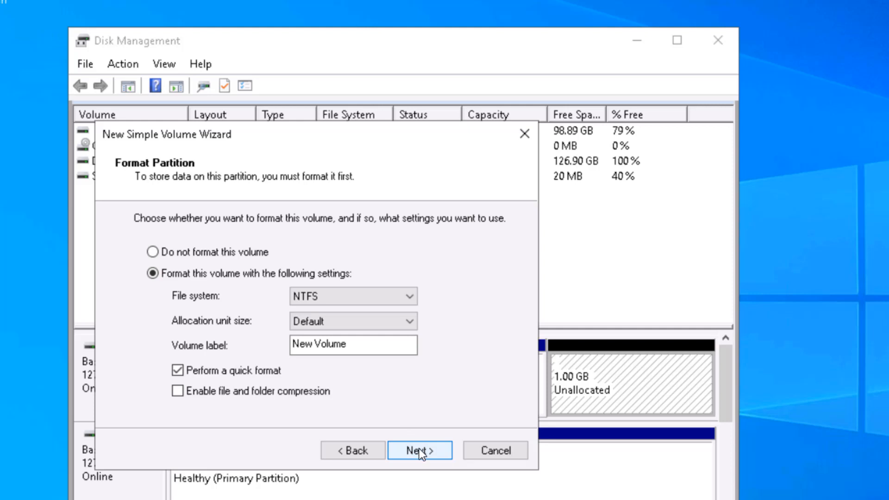
pyautogui.click(353, 344)
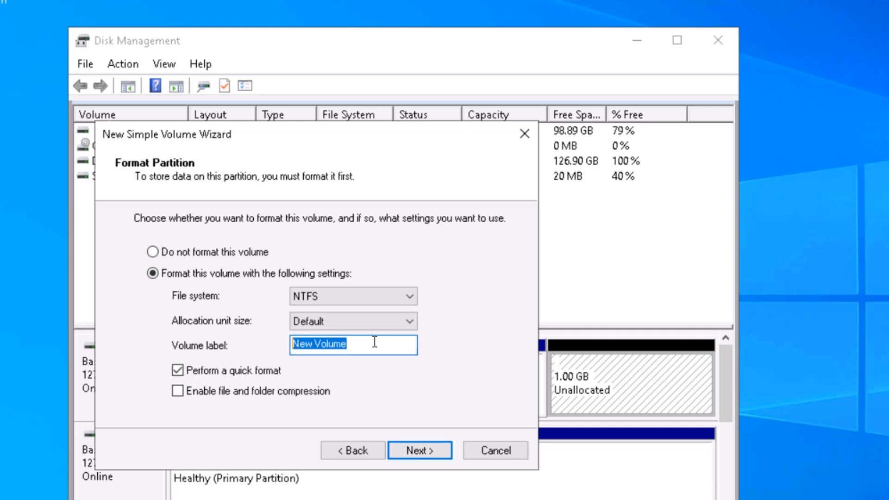
pyautogui.write('System')
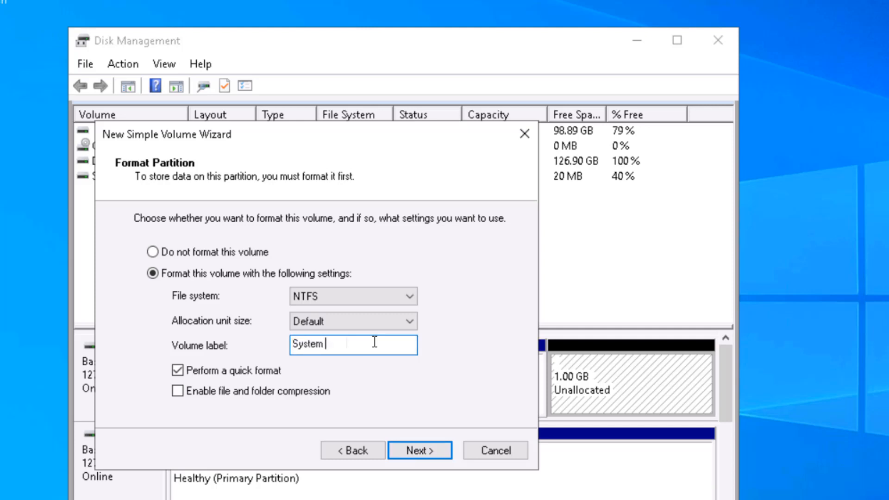
pyautogui.write('Reserved')
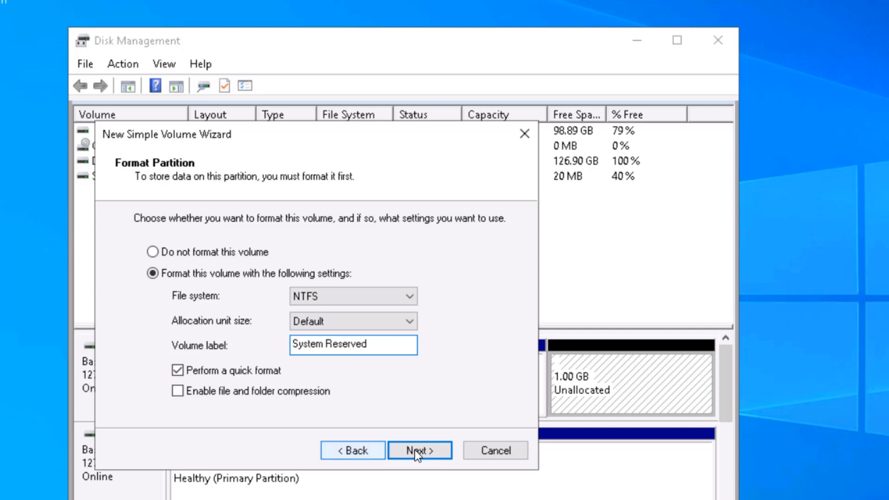
pyautogui.click(420, 450)
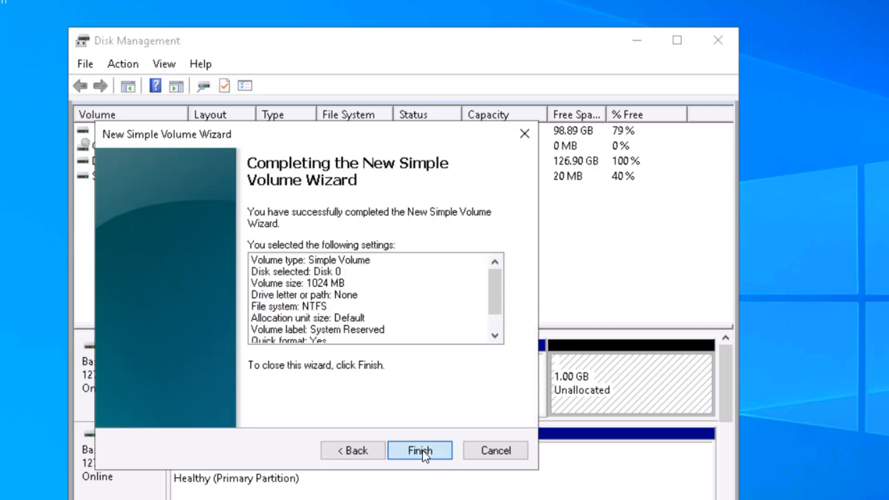
pyautogui.click(418, 450)
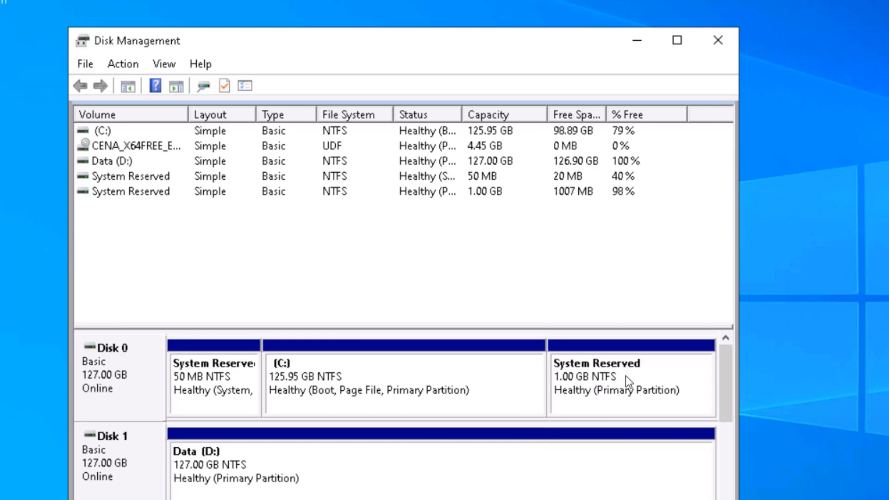
# - Browse File Explorer to C:\Windows\System32
pyautogui.click(630, 382)
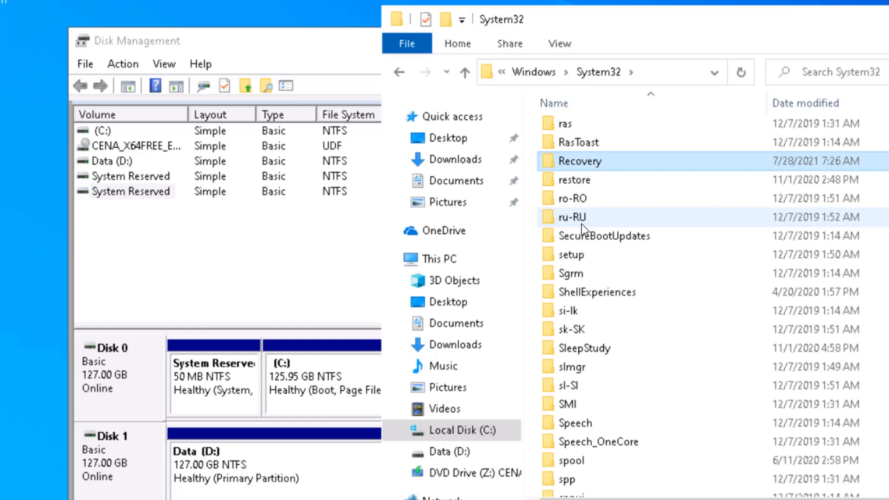
# - Enable 'Show hidden files, folders, and drives' so Winre.wim appears in System32\Recovery, and select it
pyautogui.doubleClick(580, 162)
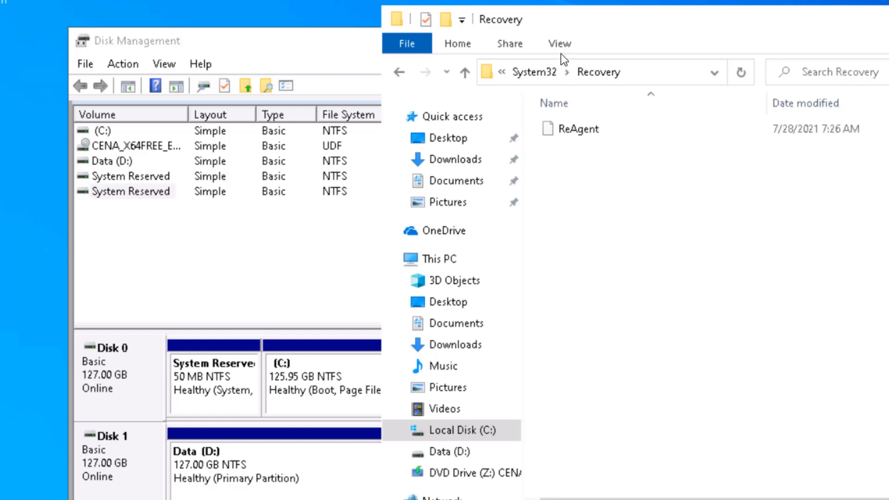
pyautogui.click(559, 44)
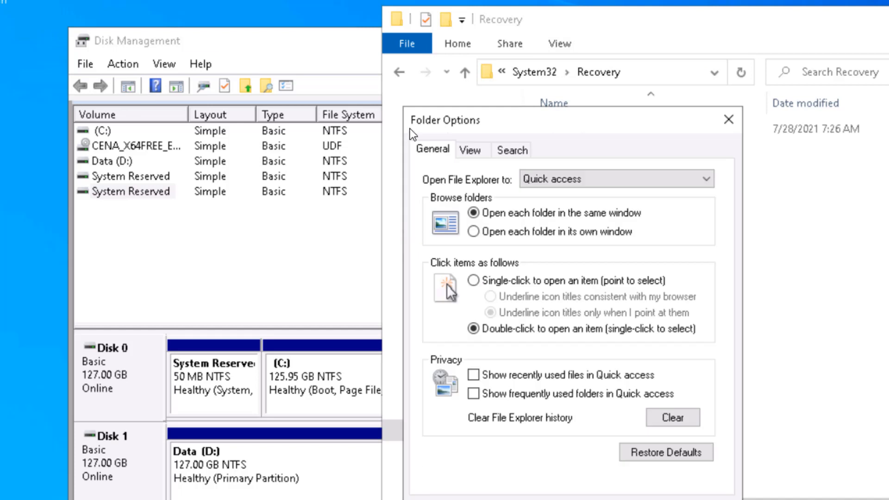
pyautogui.click(471, 150)
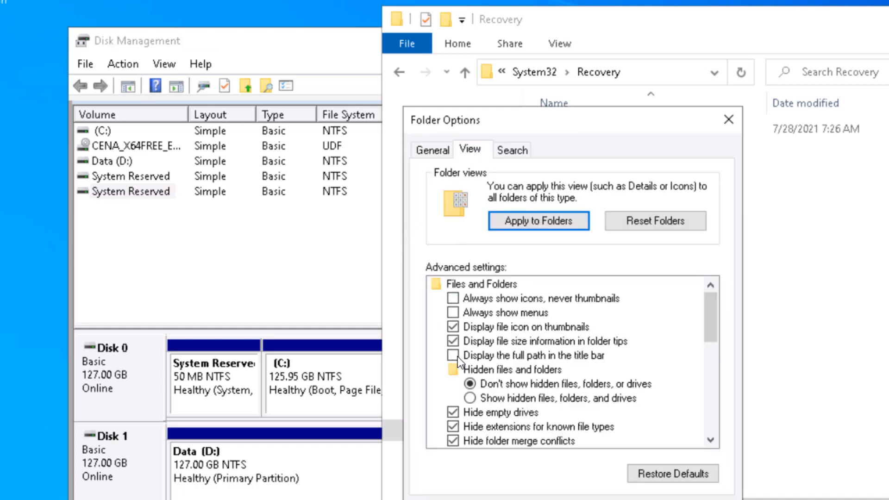
pyautogui.click(471, 398)
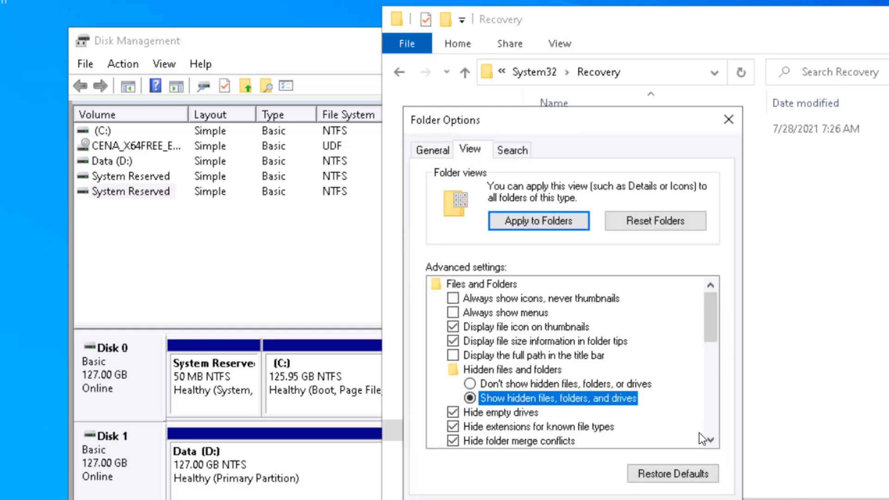
pyautogui.scroll(-3)
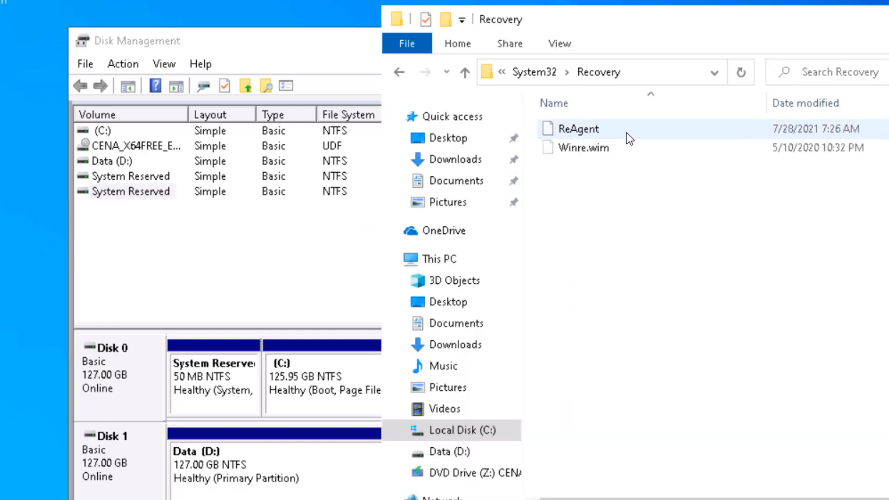
pyautogui.click(587, 148)
pyautogui.write('cmd')
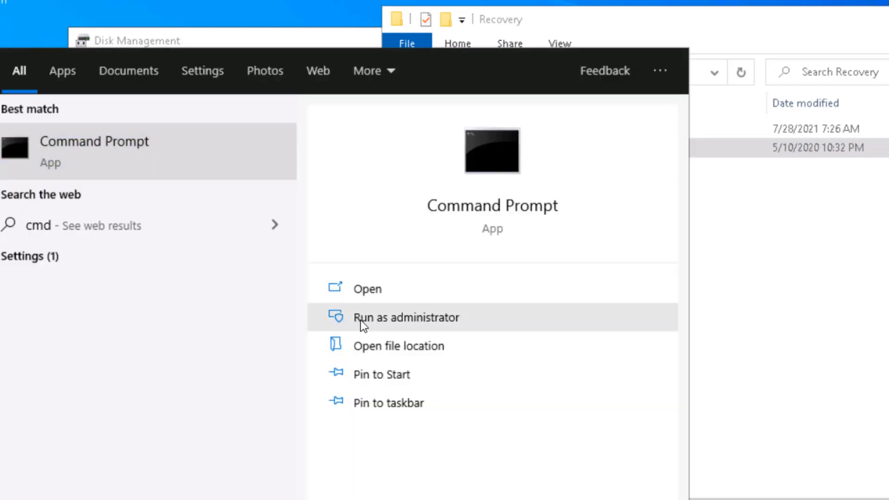
# - Run reagentc /info in an elevated Command Prompt, which reports Windows RE as Disabled
pyautogui.click(405, 317)
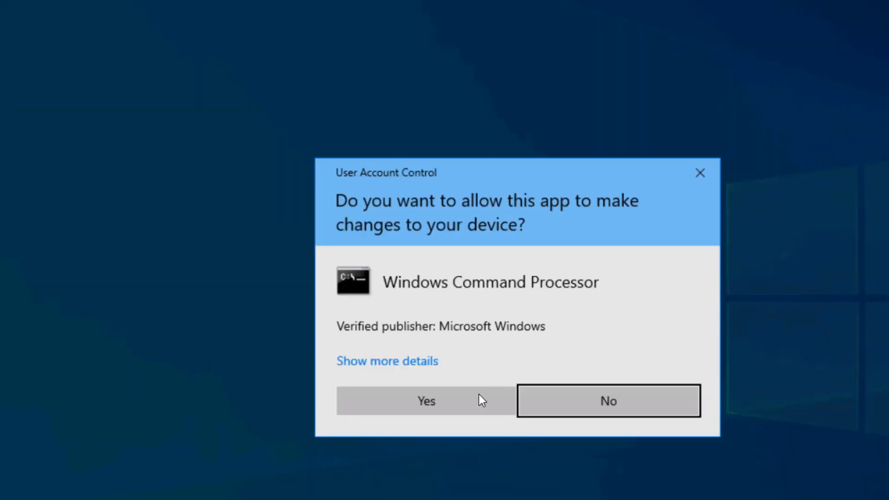
pyautogui.click(425, 400)
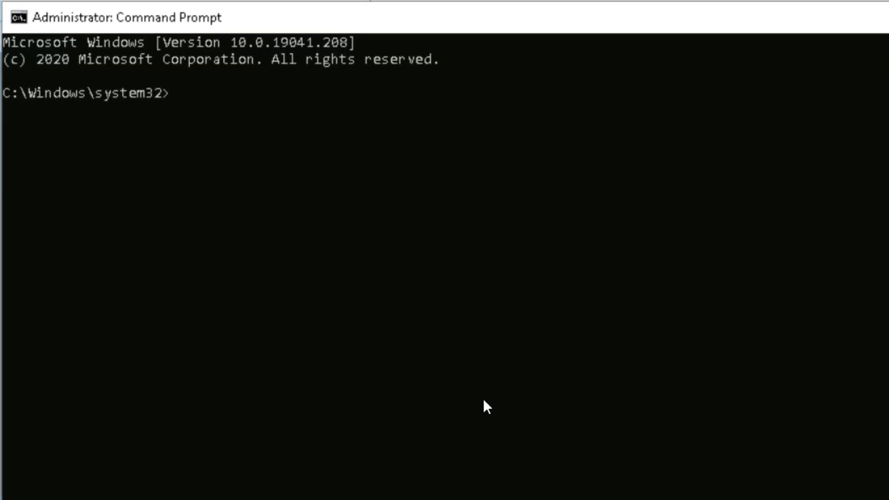
pyautogui.write('reagentc /')
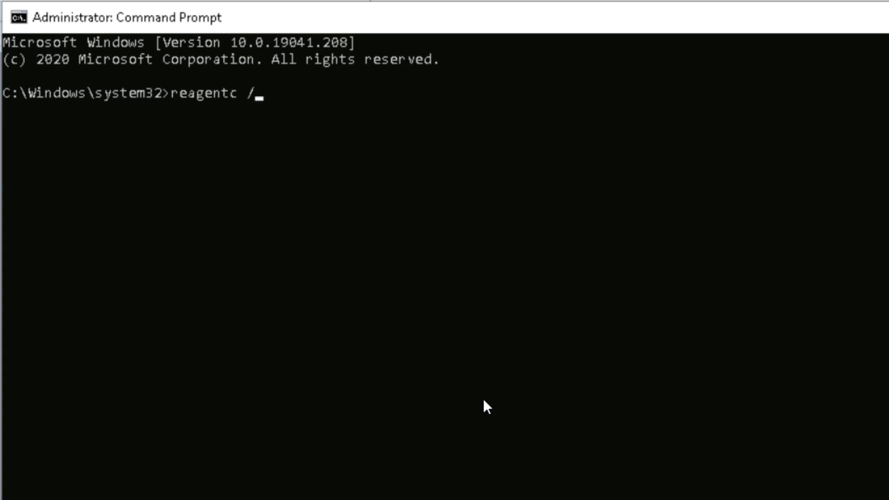
pyautogui.write('info')
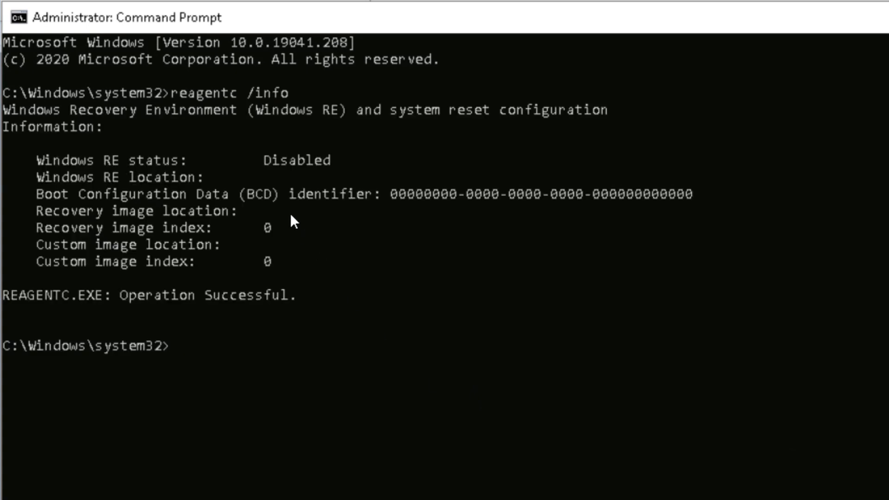
pyautogui.write('reagentc /in')
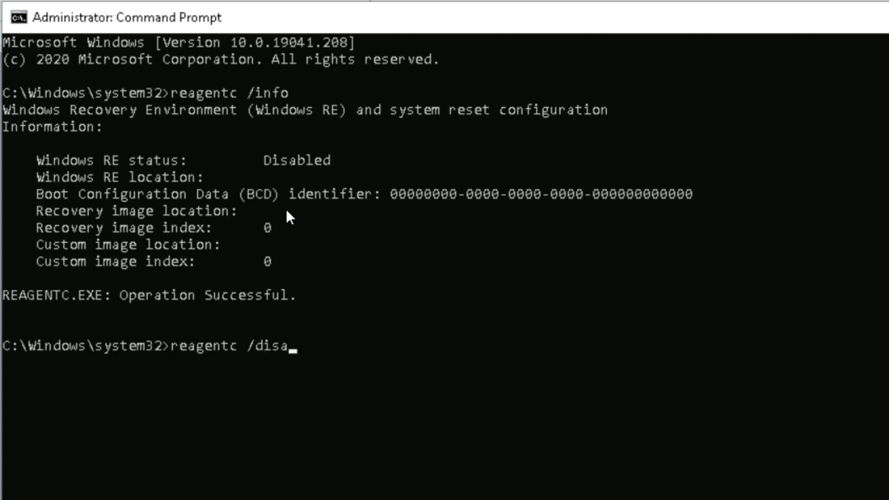
pyautogui.write('ble')
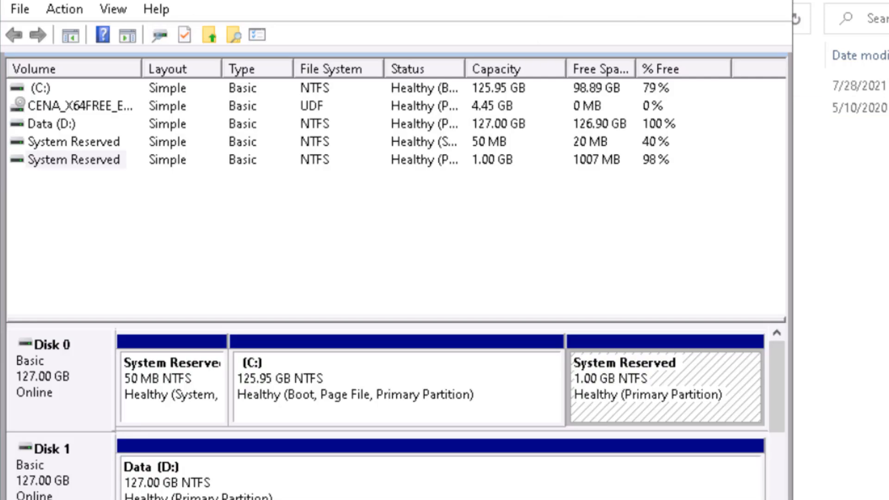
pyautogui.moveTo(636, 365)
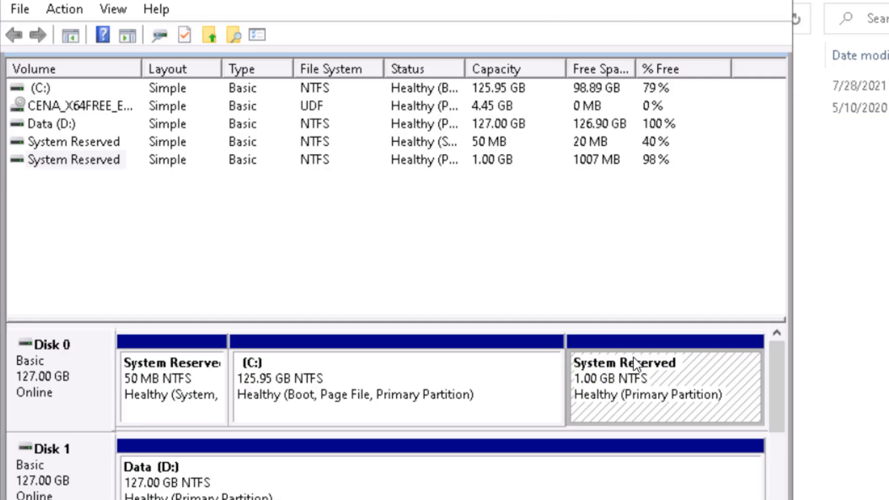
# - Open Disk 0's device properties and view its Volumes details
pyautogui.click(397, 386)
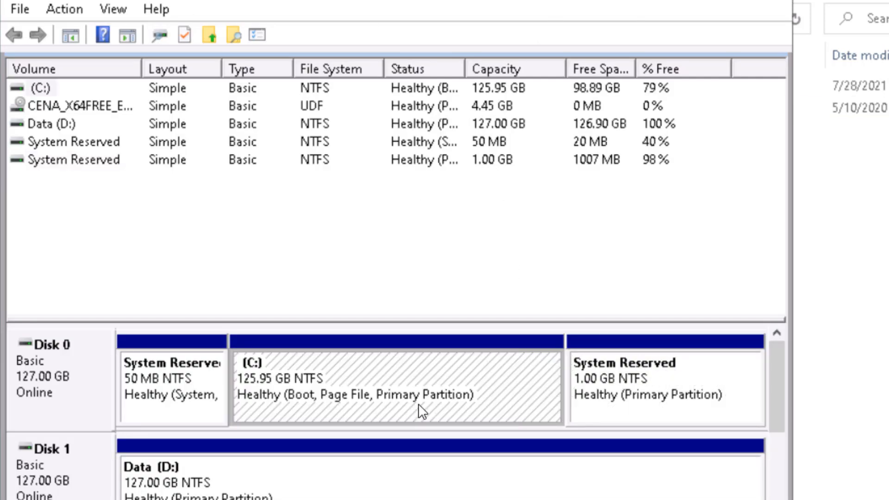
pyautogui.click(666, 380)
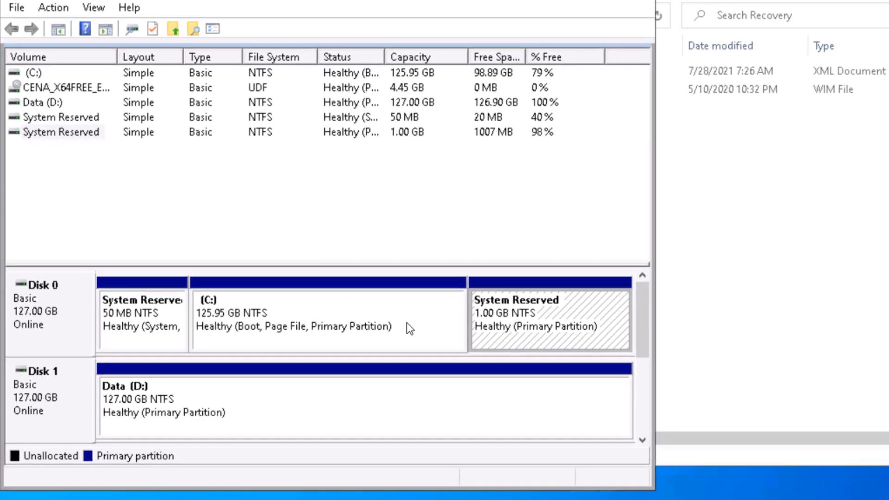
pyautogui.moveTo(73, 321)
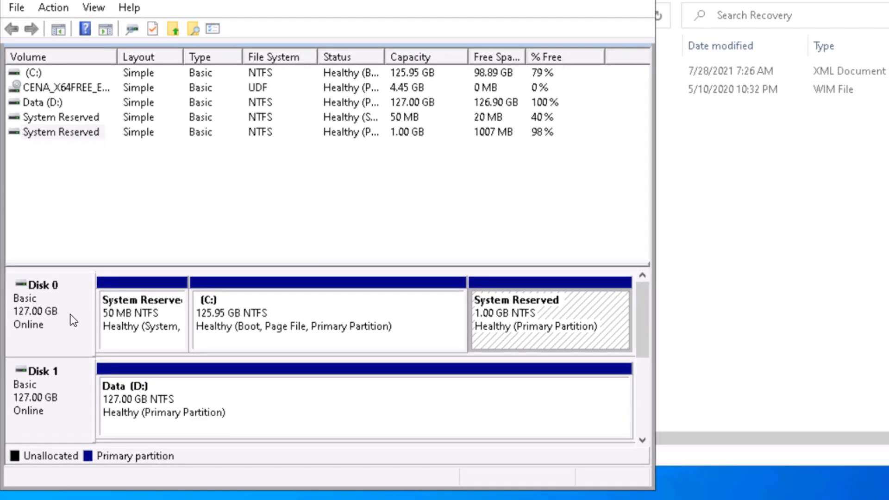
pyautogui.rightClick(48, 313)
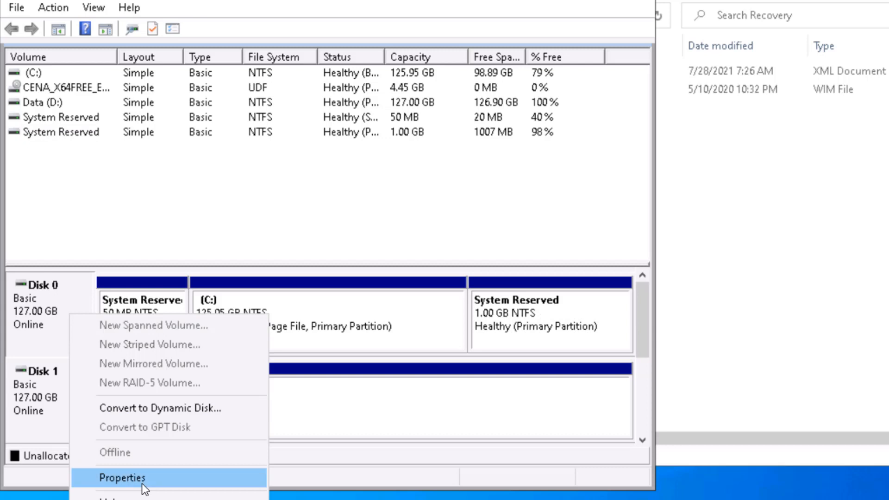
pyautogui.click(122, 478)
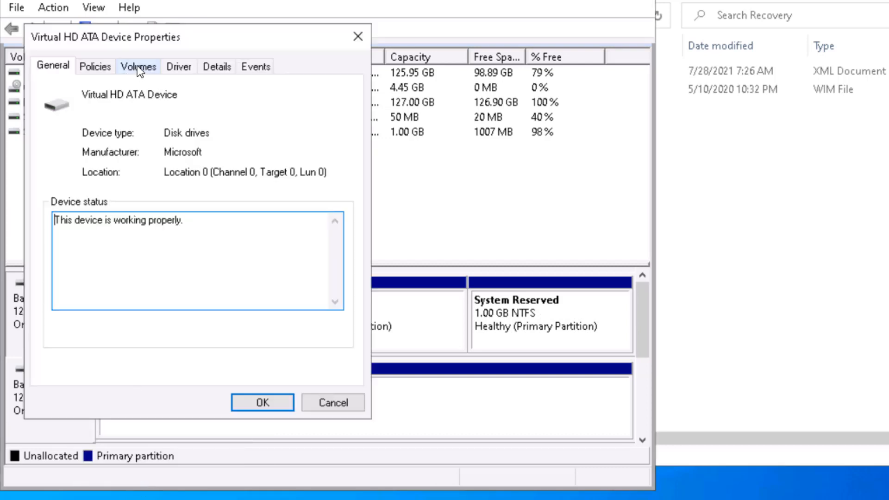
pyautogui.click(138, 65)
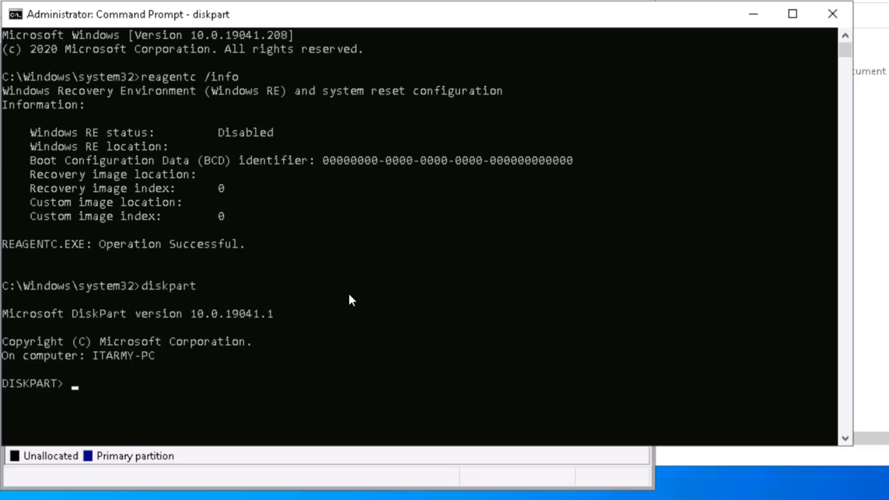
# - In diskpart, list disks, select disk 0 and list its partitions
pyautogui.write('lis dis')
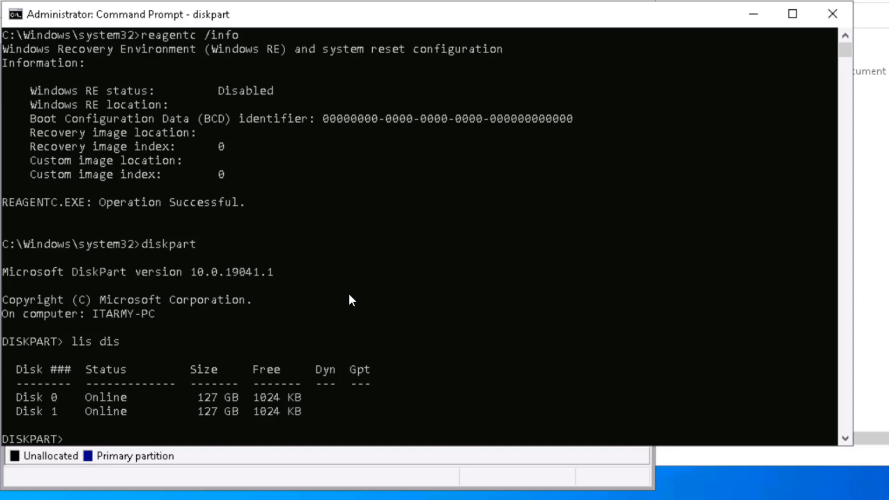
pyautogui.write('sel dis')
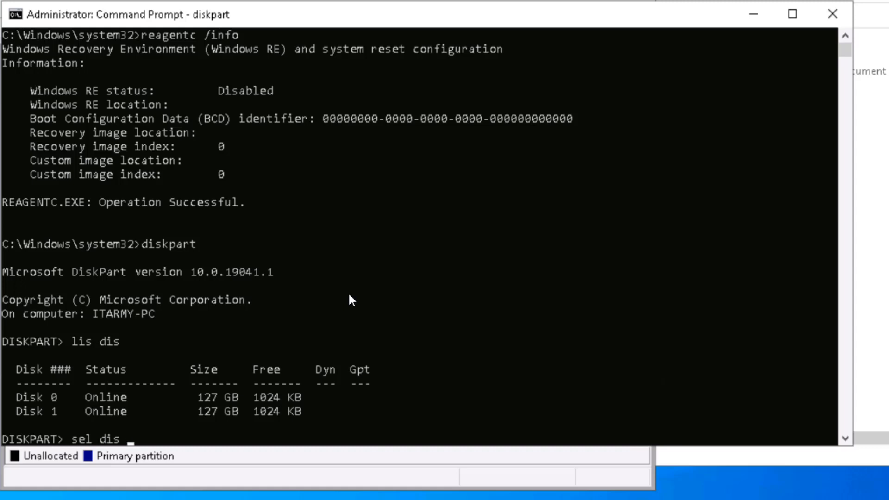
pyautogui.write('0')
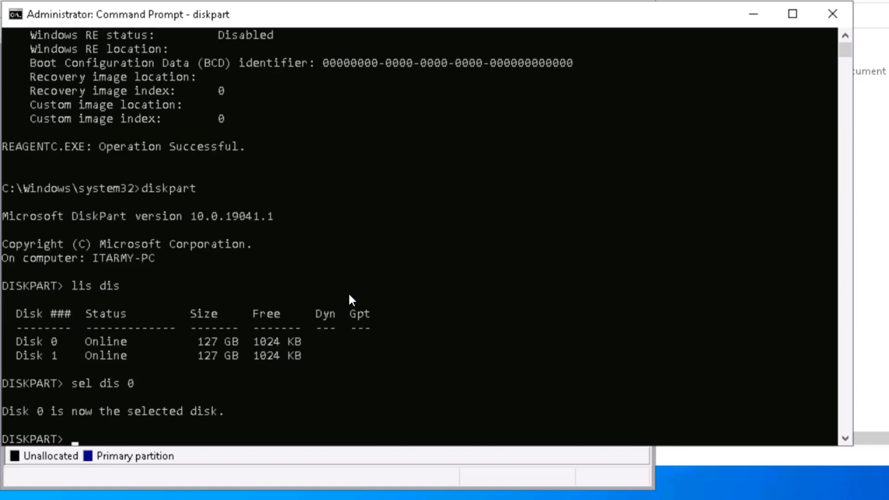
pyautogui.write('lis par')
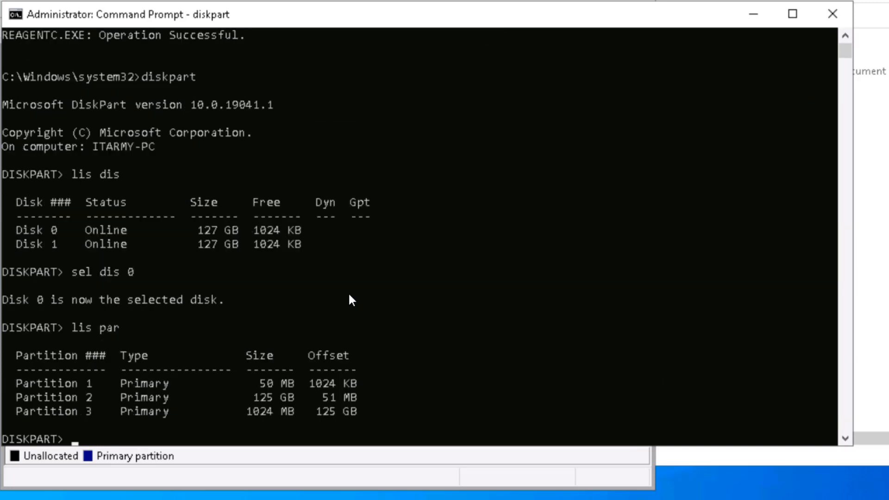
pyautogui.moveTo(268, 423)
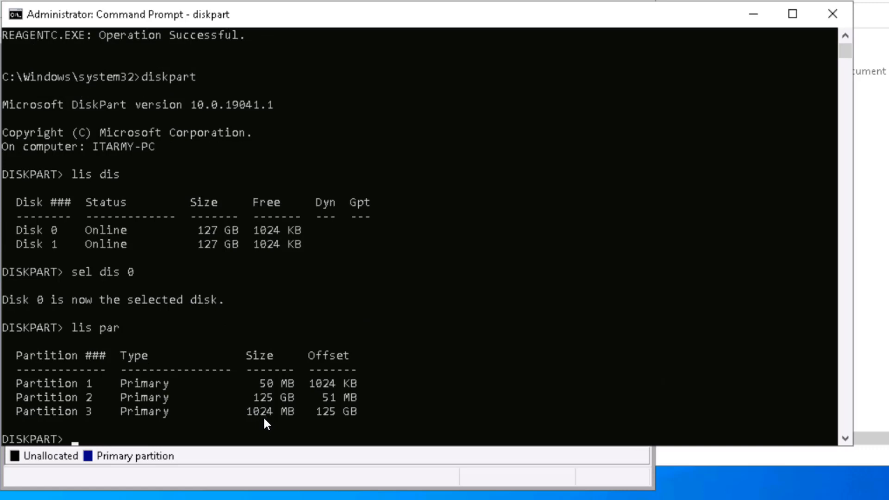
# - Select partition 3, set its ID to 27 and verify details show Type 27, Hidden
pyautogui.write('sel par')
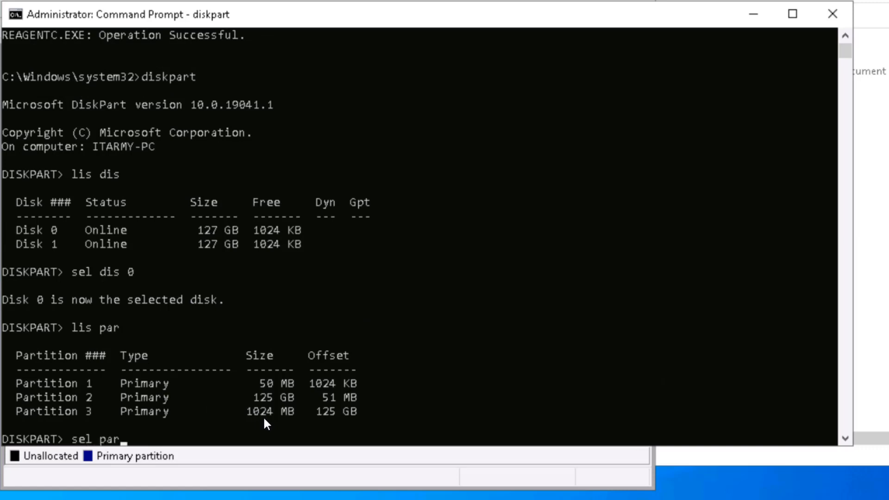
pyautogui.write('3')
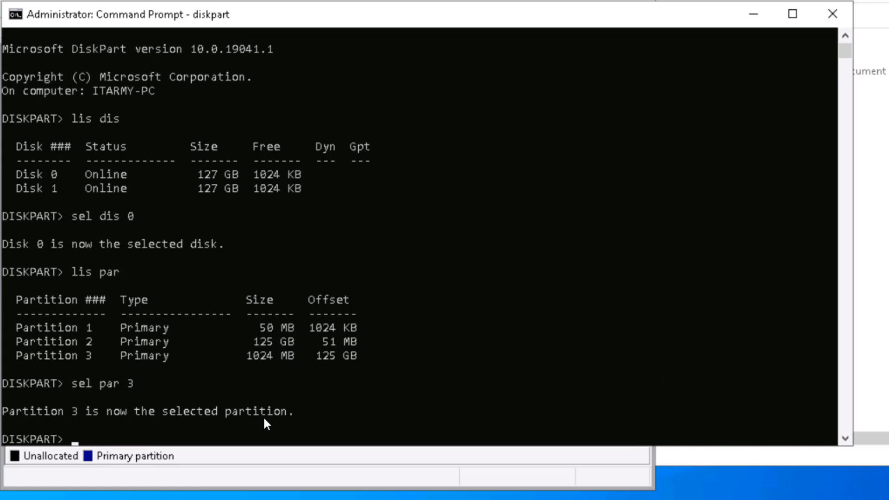
pyautogui.write('det par')
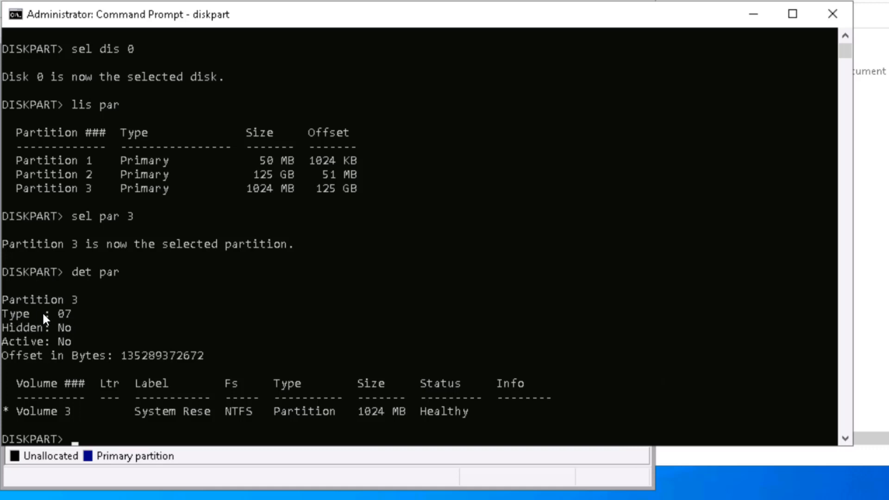
pyautogui.moveTo(72, 326)
pyautogui.write('set id=27')
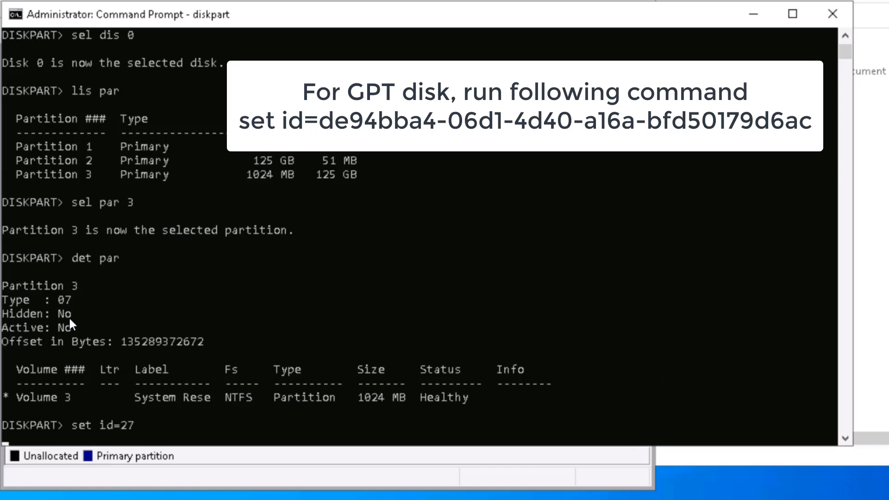
pyautogui.press('enter')
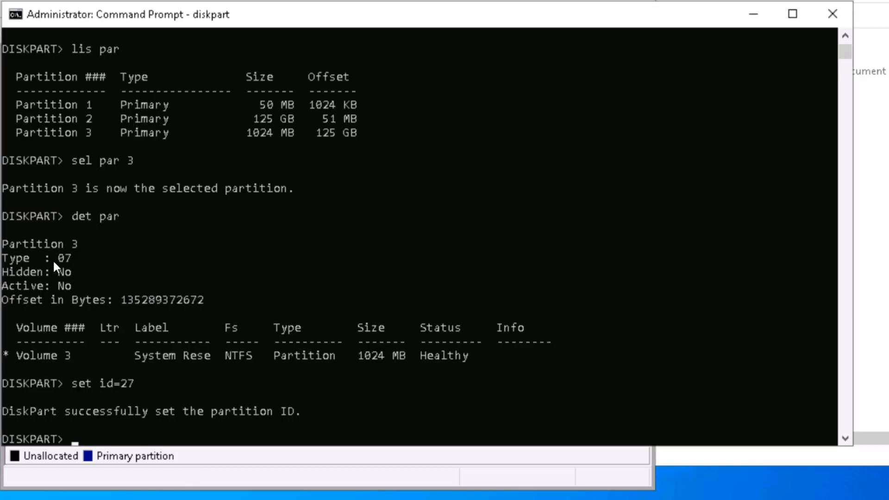
pyautogui.moveTo(261, 363)
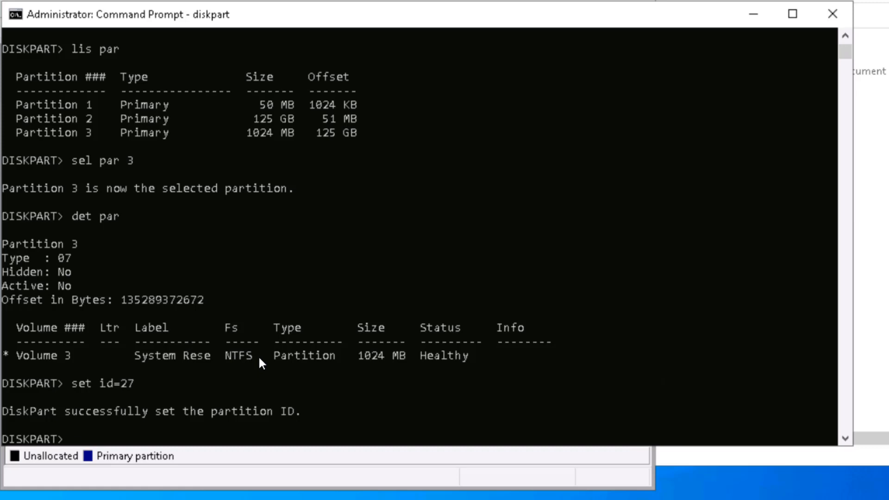
pyautogui.write('det par')
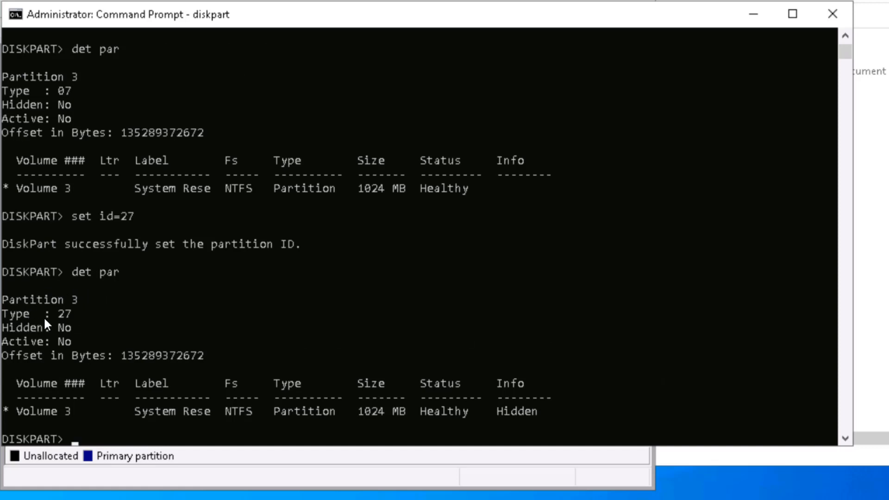
pyautogui.moveTo(63, 322)
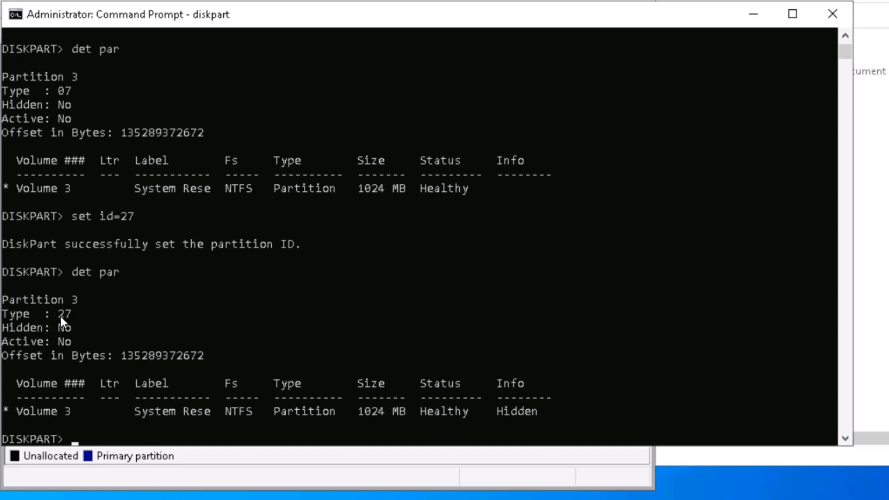
pyautogui.moveTo(244, 446)
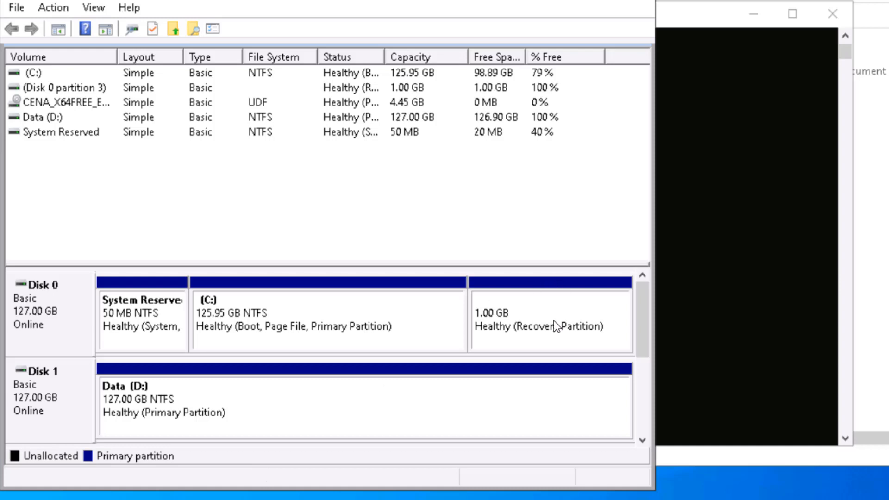
# - Open the C: drive, look inside its Recovery folder (Logs, ReAgentOld), then return to This PC
pyautogui.click(550, 318)
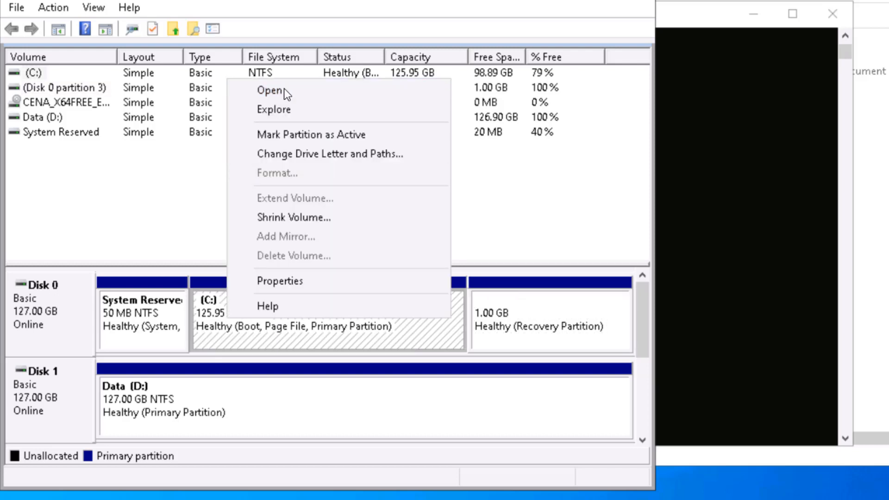
pyautogui.click(271, 90)
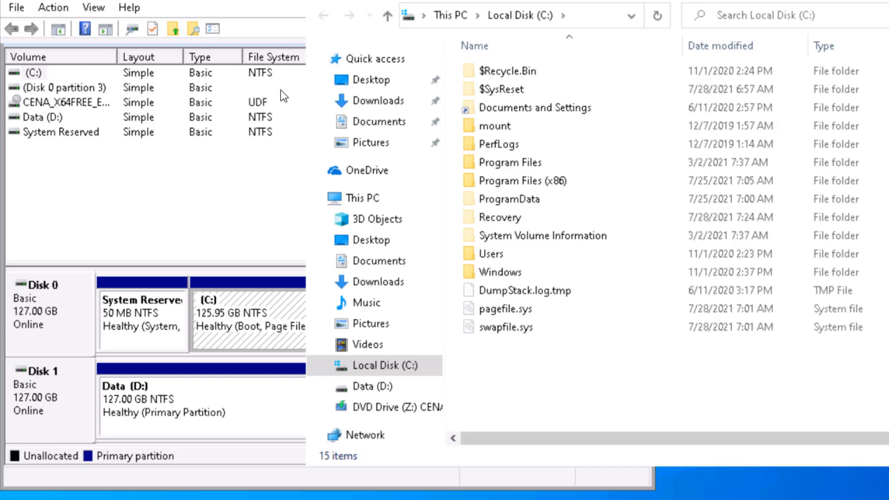
pyautogui.click(500, 217)
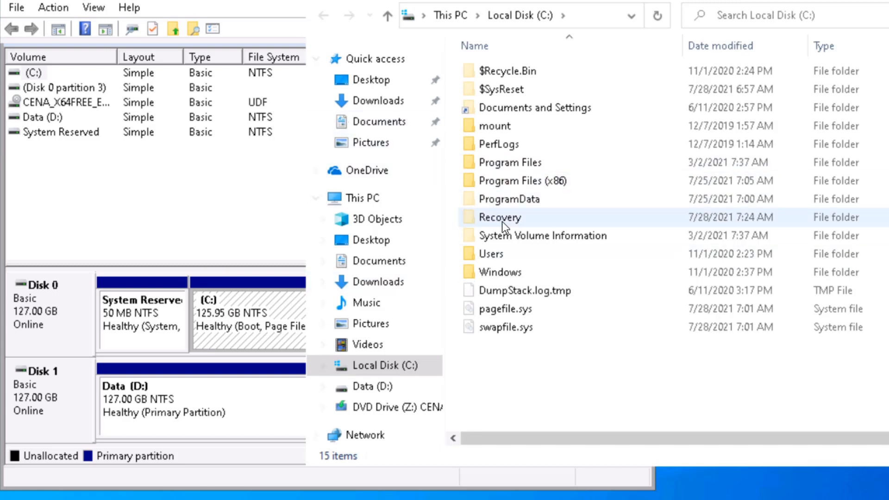
pyautogui.moveTo(499, 221)
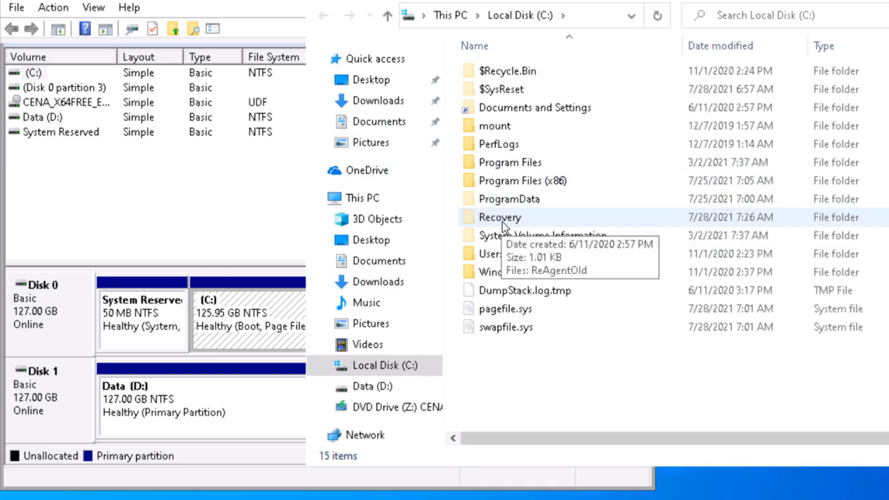
pyautogui.doubleClick(500, 216)
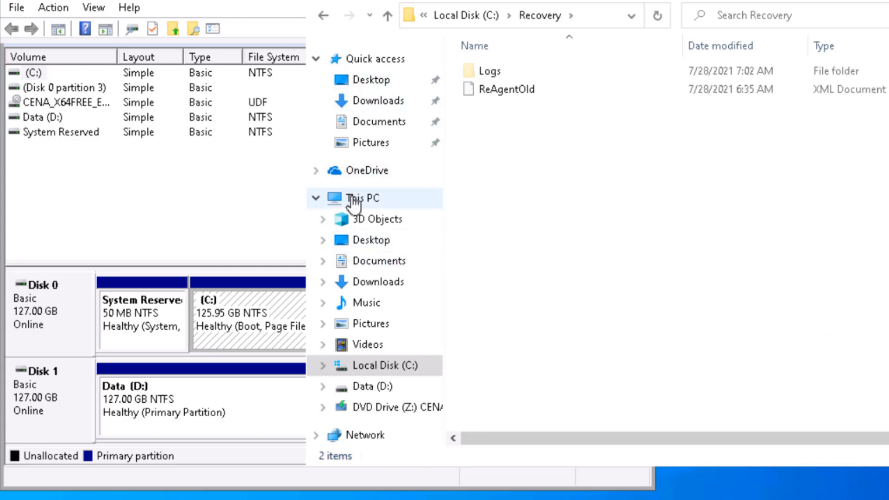
pyautogui.click(362, 198)
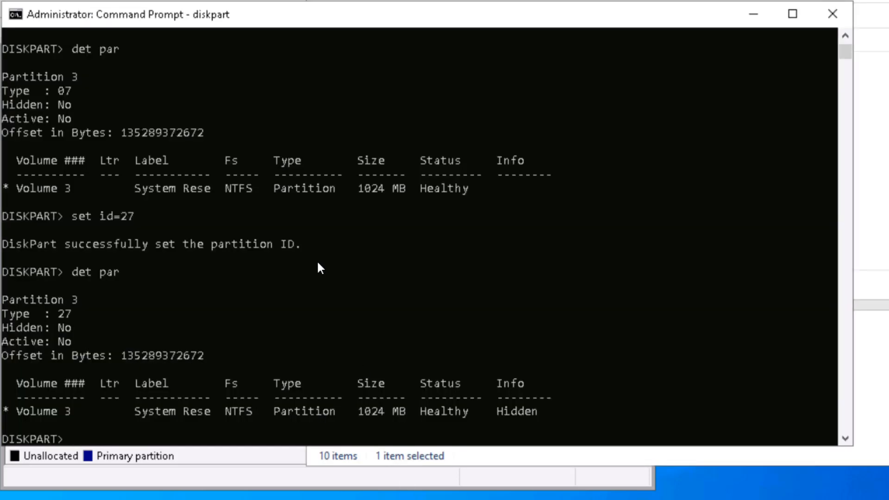
# - Exit diskpart, run reagentc /enable, then reagentc /info confirming Windows RE enabled on partition 3
pyautogui.write('exit')
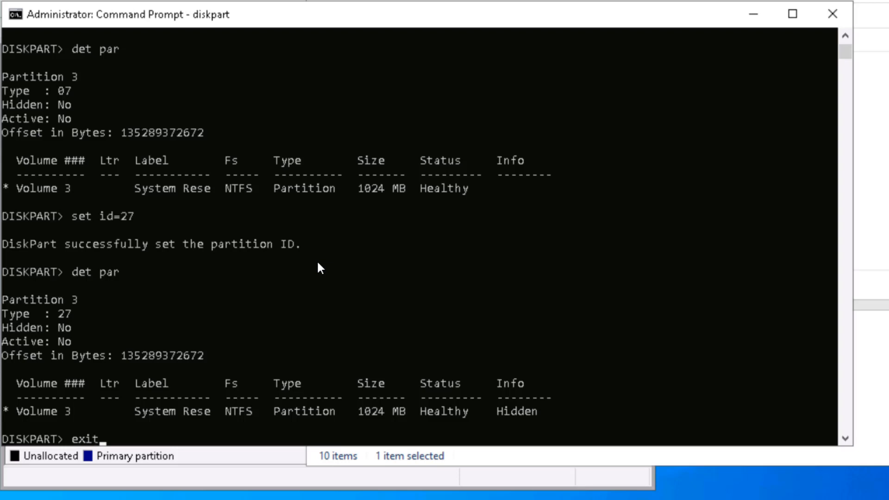
pyautogui.write('reag')
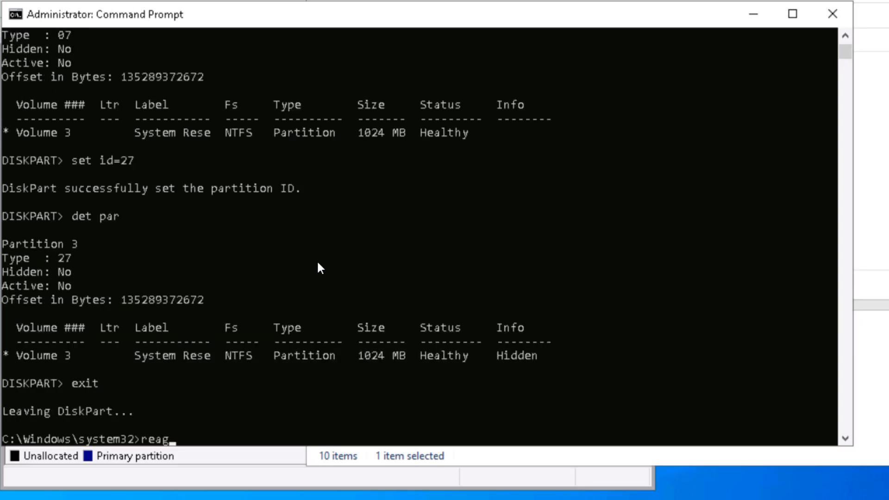
pyautogui.write('entc')
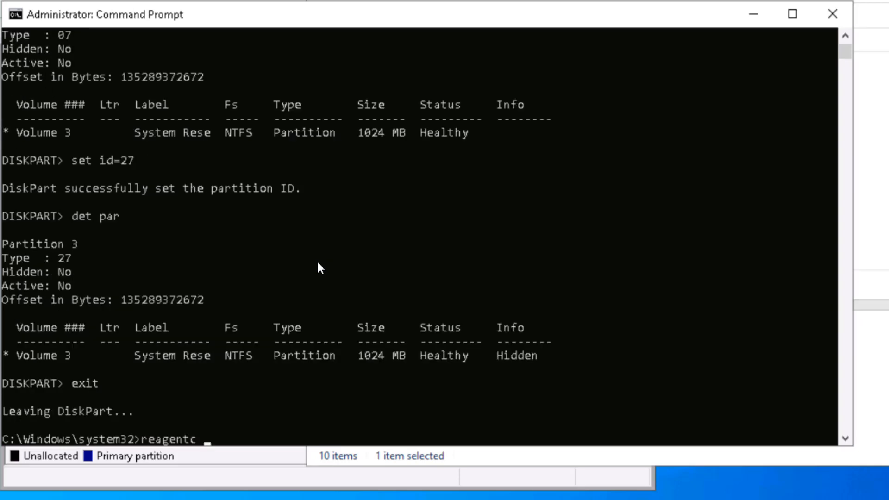
pyautogui.write('/enable')
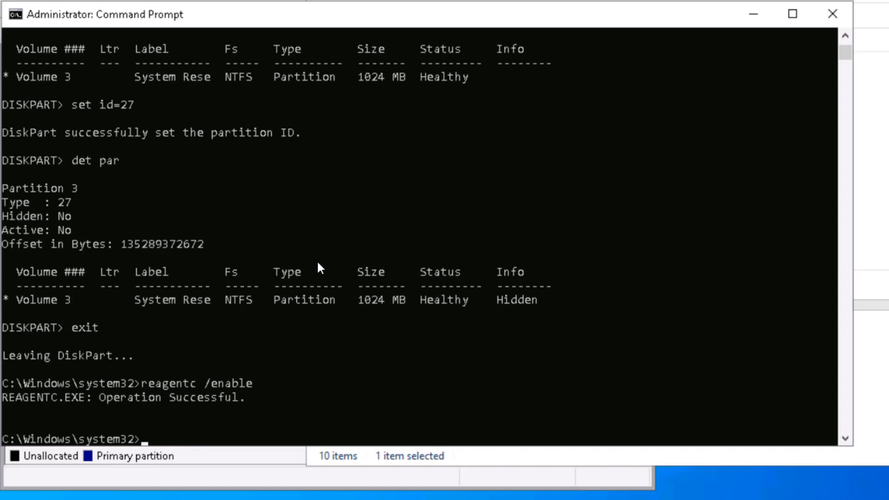
pyautogui.write('reagentc /info')
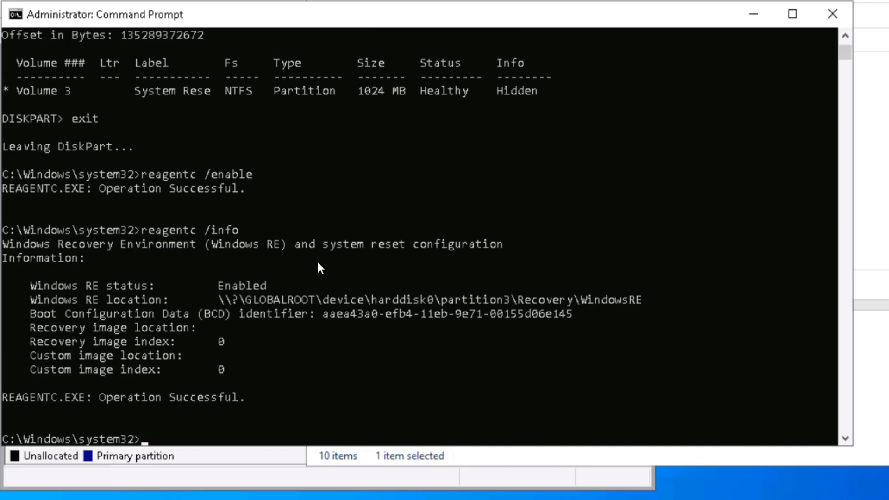
pyautogui.moveTo(505, 307)
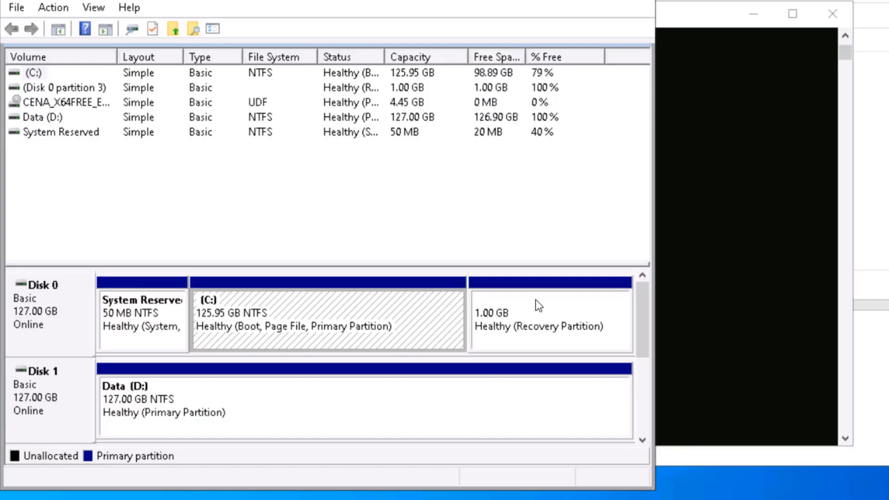
# - Restart the computer from the Start menu's Power options to boot into recovery
pyautogui.click(550, 317)
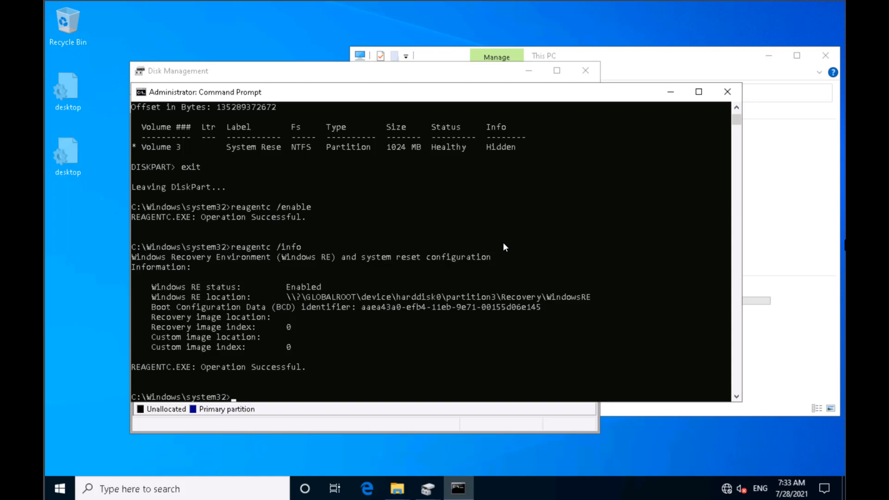
pyautogui.moveTo(270, 354)
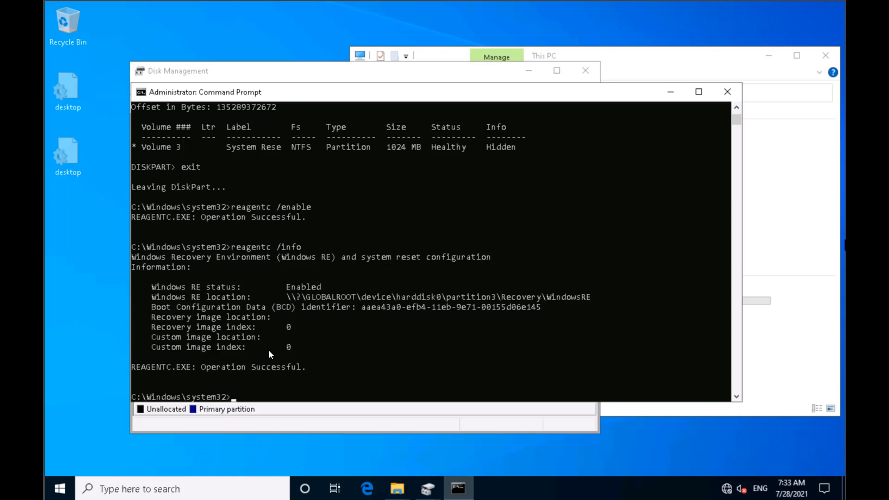
pyautogui.moveTo(90, 453)
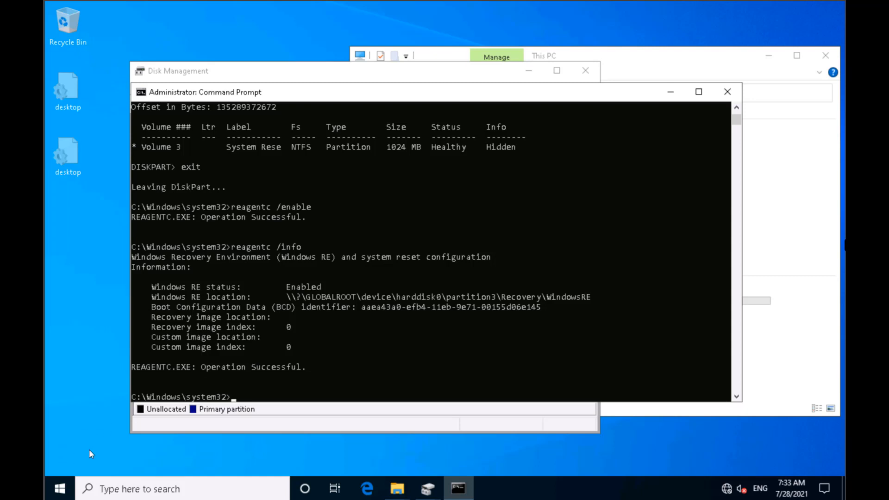
pyautogui.click(60, 489)
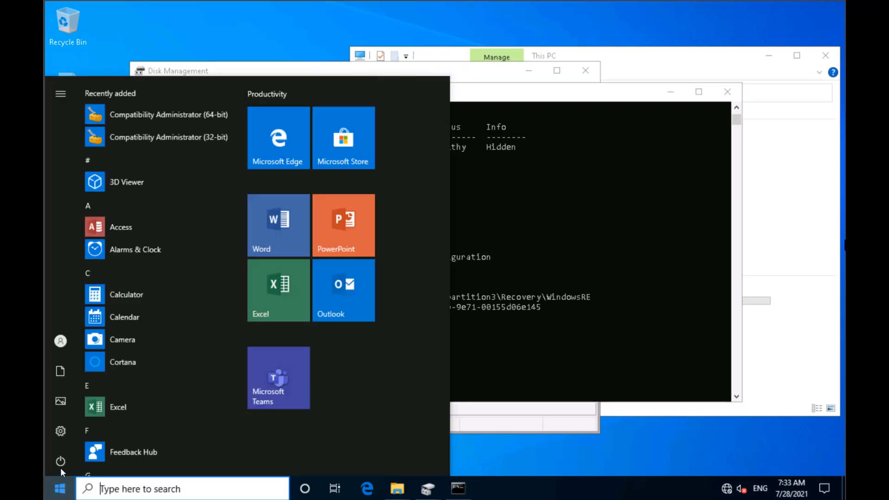
pyautogui.click(61, 462)
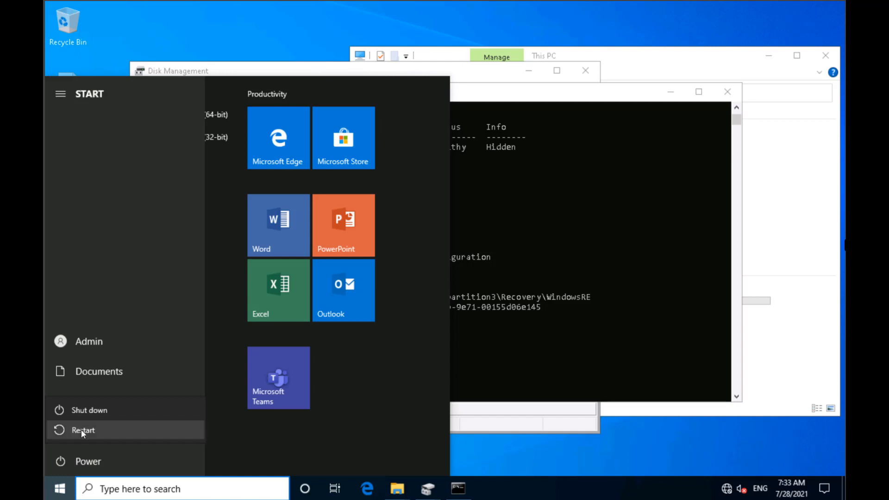
pyautogui.click(84, 430)
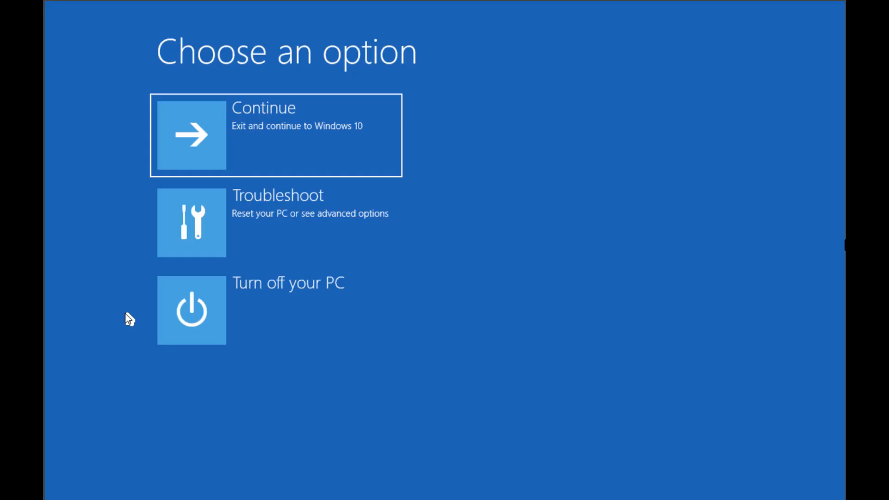
pyautogui.moveTo(195, 241)
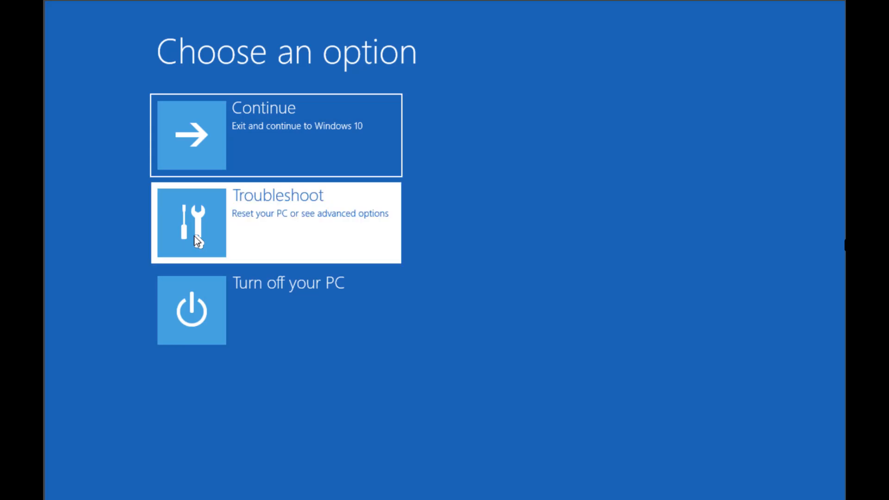